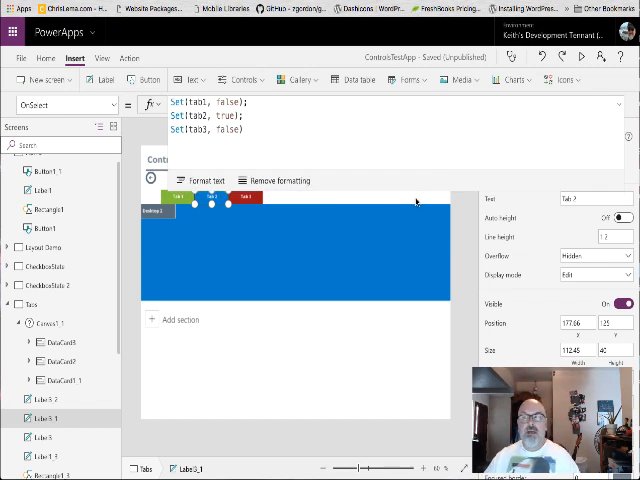
mouse_move(404, 208)
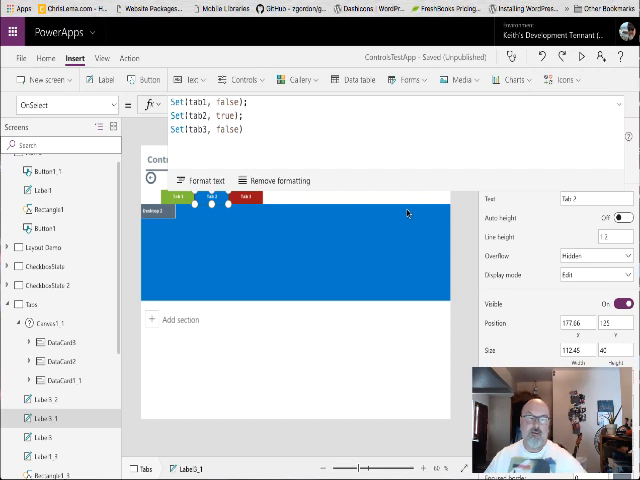
mouse_move(404, 190)
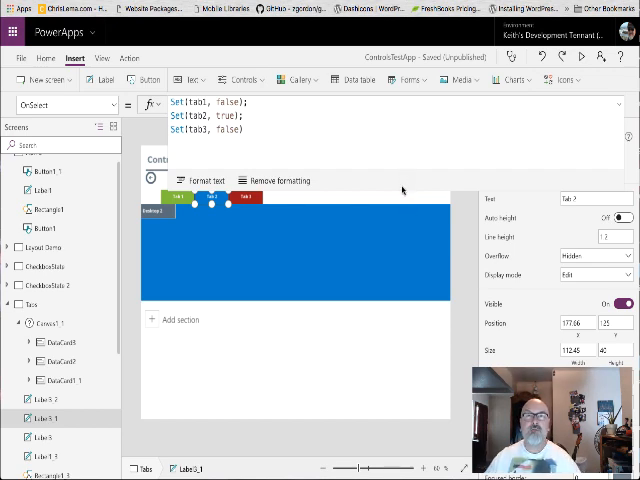
mouse_move(396, 190)
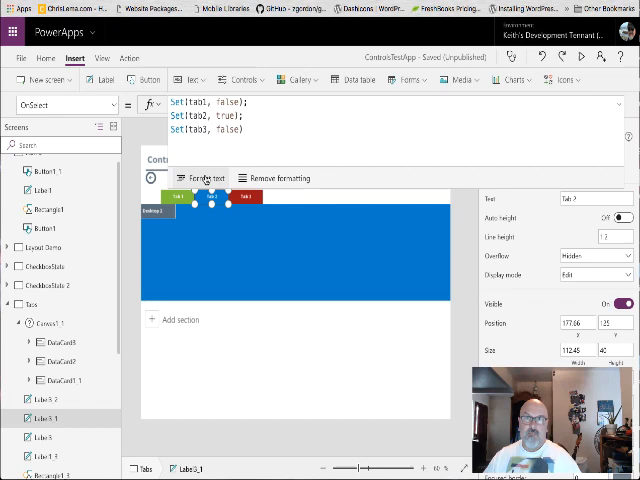
mouse_move(290, 200)
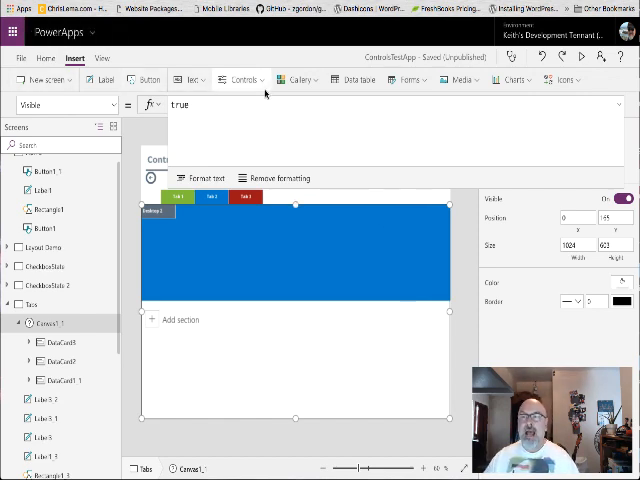
mouse_move(240, 80)
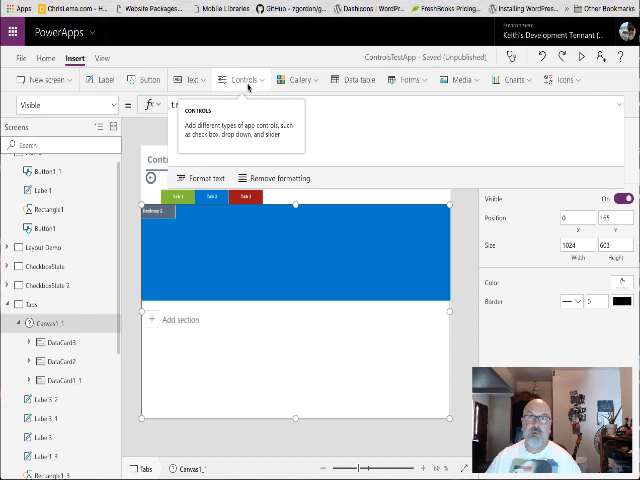
Bring up the Insert list to add a new canvas section beneath the tab bar
click(40, 80)
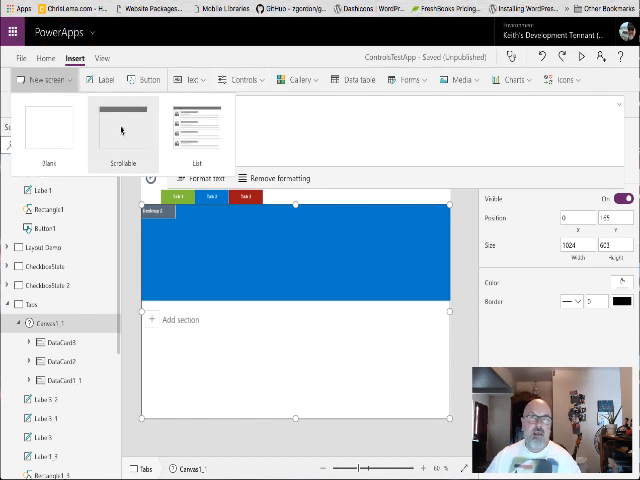
mouse_move(122, 130)
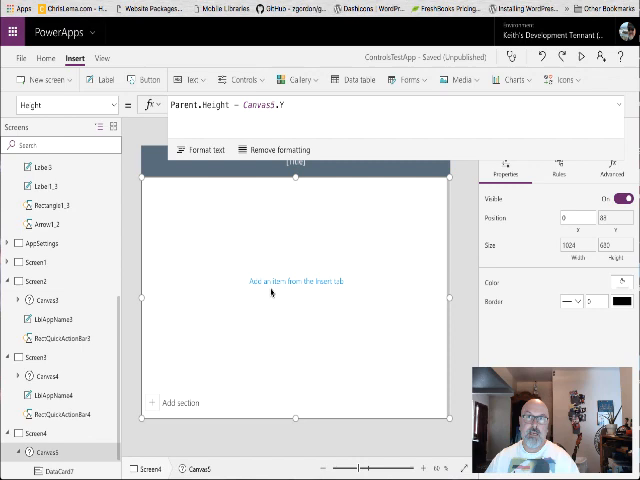
mouse_move(336, 256)
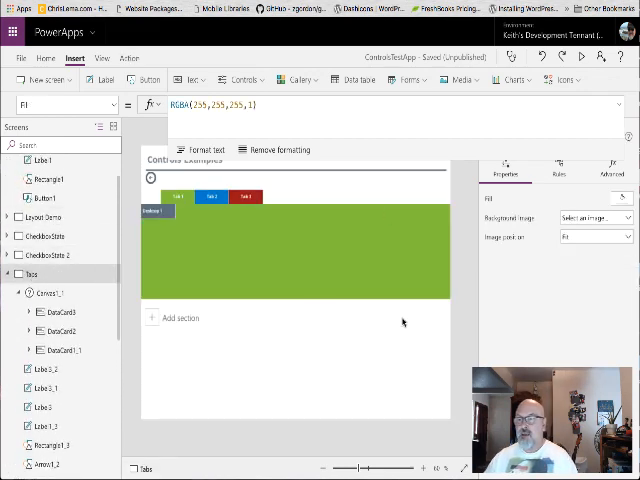
mouse_move(372, 368)
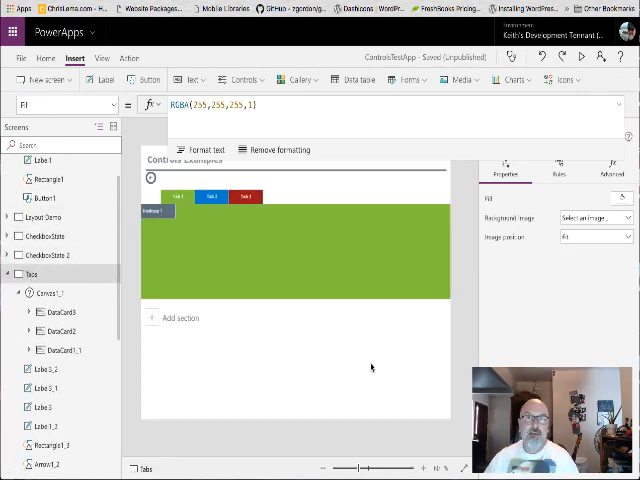
mouse_move(304, 284)
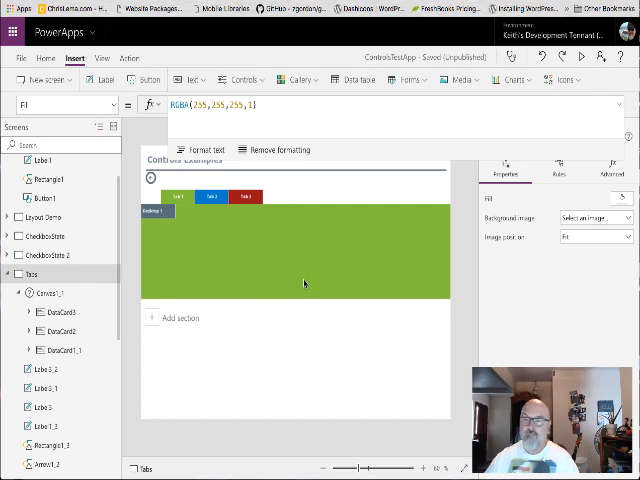
mouse_move(284, 372)
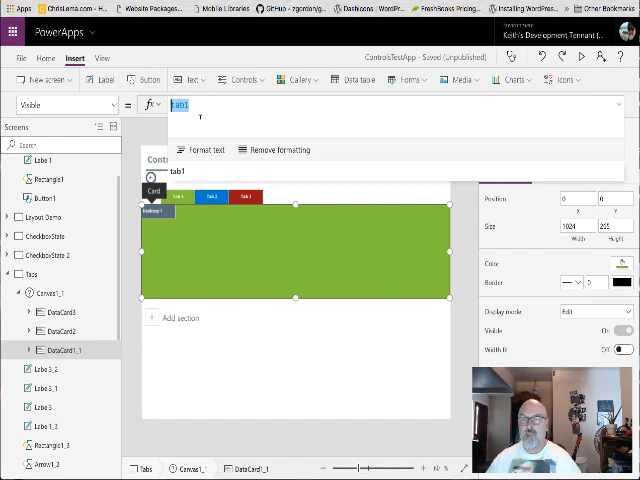
Select the tab1 label to review its OnSelect Set formula for the tab variable
click(180, 196)
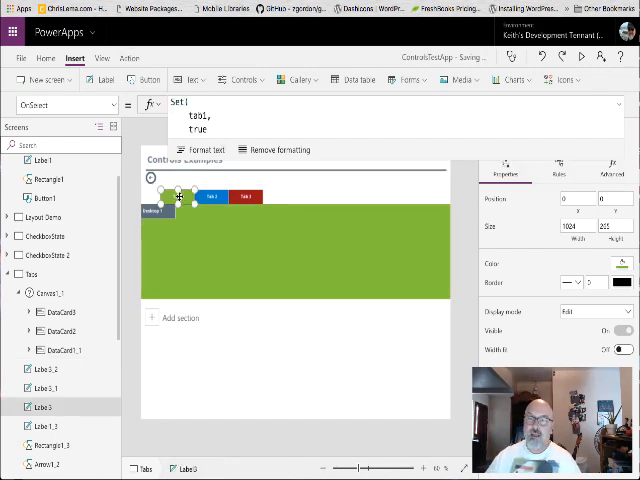